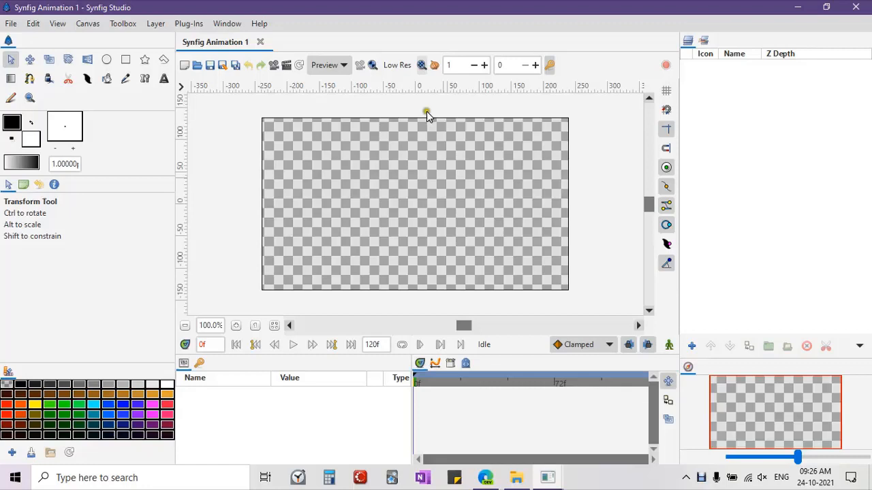
- Add a Noise Gradient layer that fills the canvas with black-and-white noise
{"action": "scroll", "scroll_direction": "up", "scroll_amount": 3}
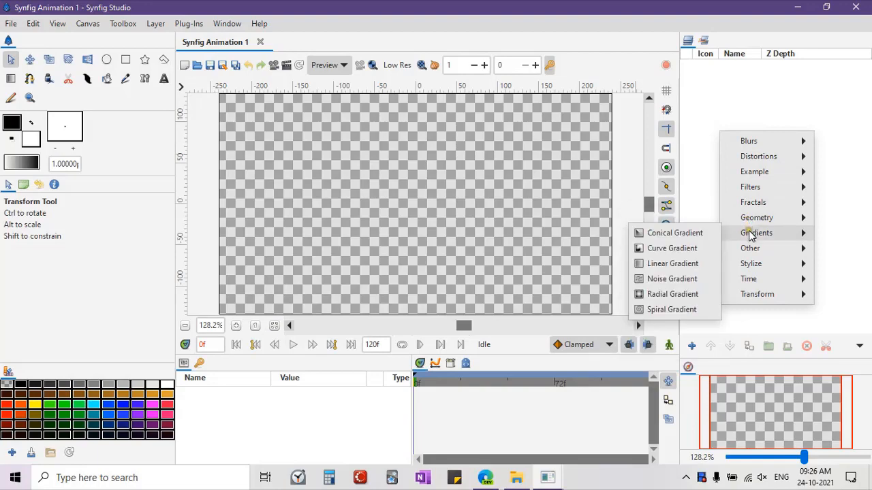
{"action": "mouse_move", "coordinate": [661, 279]}
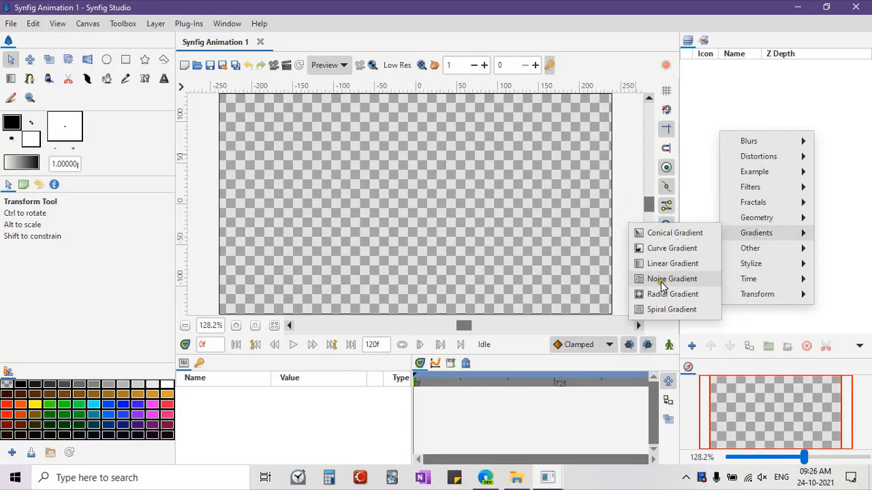
{"action": "left_click", "coordinate": [670, 278]}
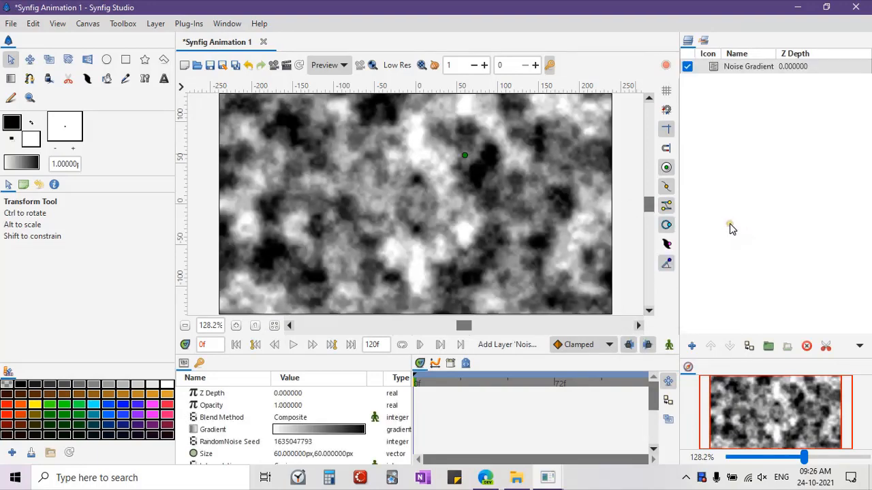
{"action": "left_click", "coordinate": [667, 167]}
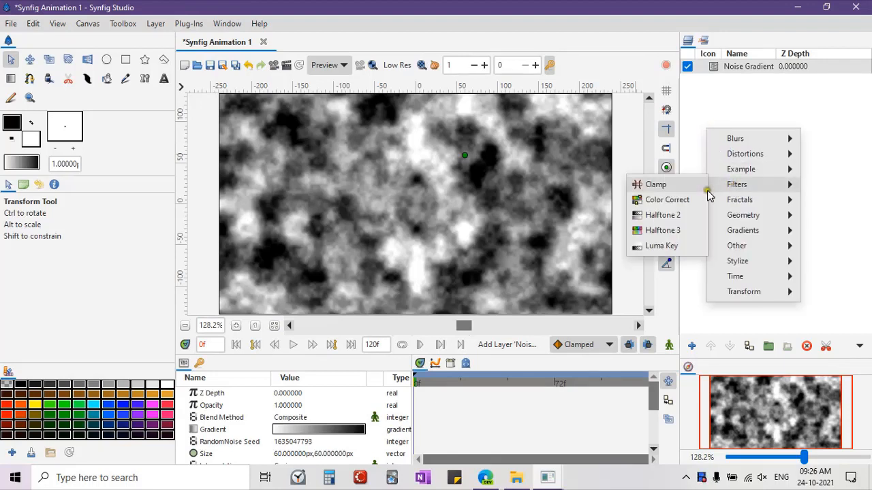
- Add a Luma Key over the Noise Gradient and group both layers
{"action": "left_click", "coordinate": [661, 245]}
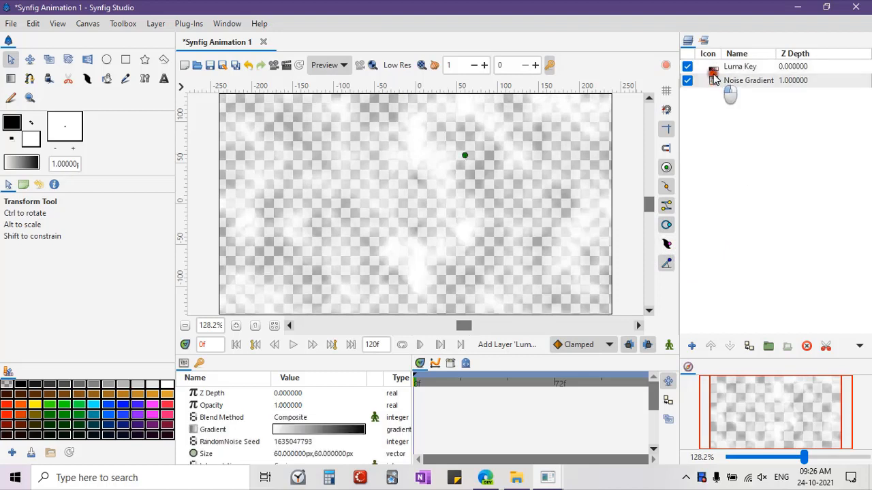
{"action": "left_click", "coordinate": [740, 66]}
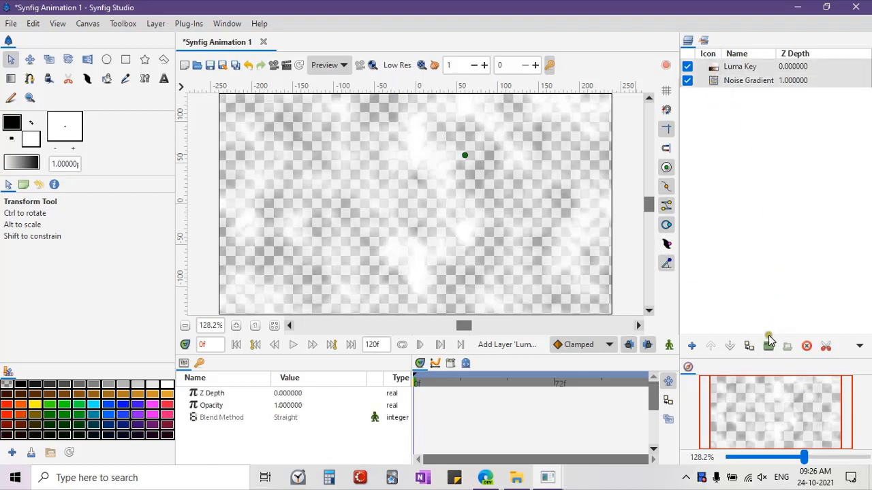
{"action": "left_click", "coordinate": [768, 347]}
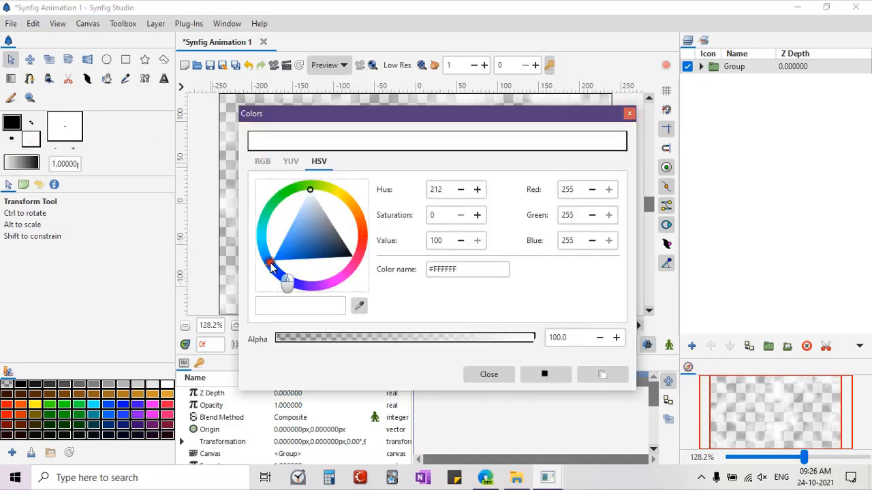
- Pick a sky-blue fill colour and add a Solid Color layer below the Group
{"action": "left_click", "coordinate": [282, 237]}
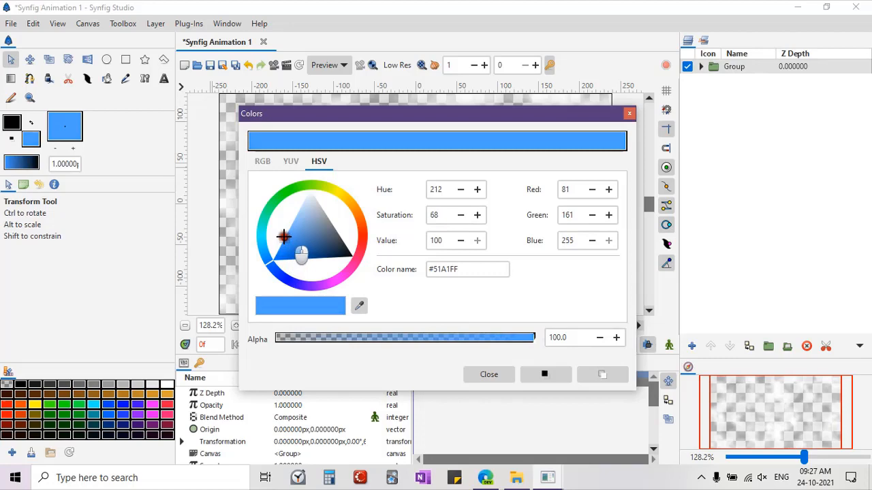
{"action": "left_click", "coordinate": [488, 374]}
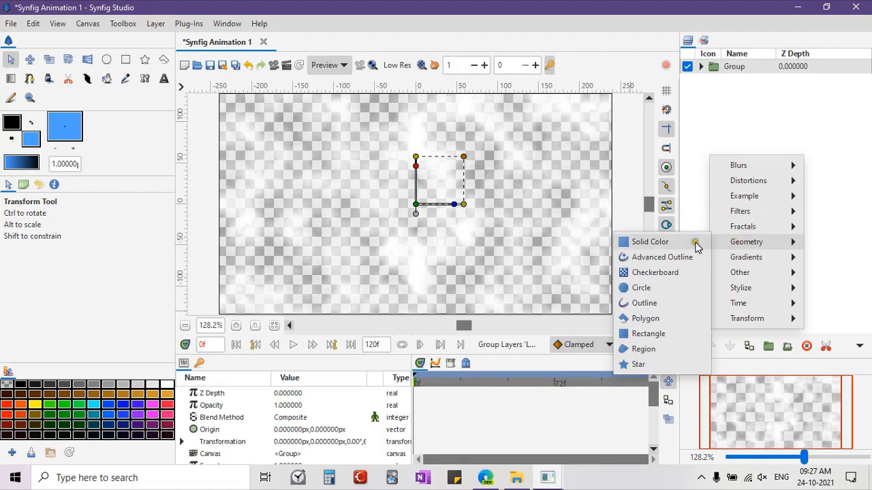
{"action": "left_click", "coordinate": [649, 241]}
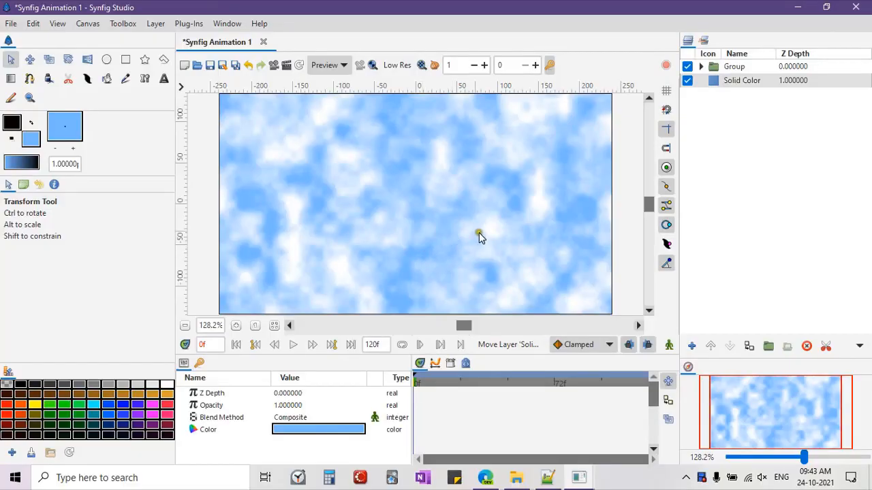
{"action": "mouse_move", "coordinate": [531, 164]}
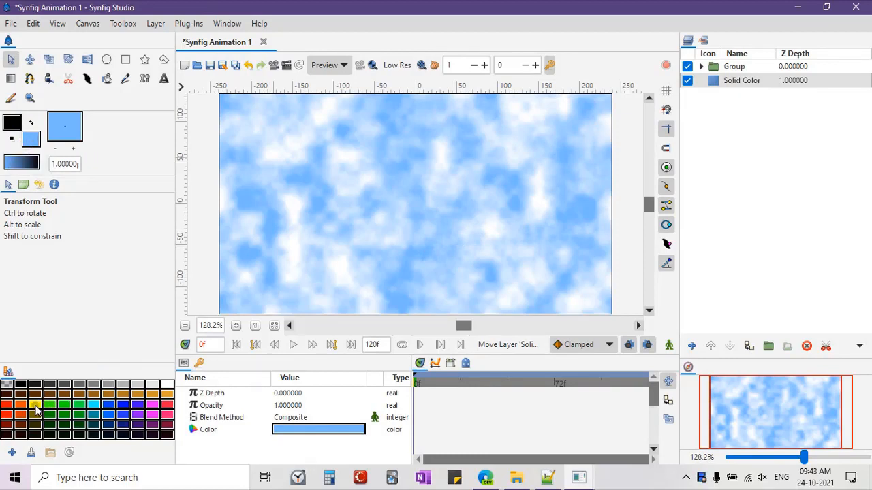
- Set the colours to orange and transparent so gradients run orange to transparent
{"action": "left_click", "coordinate": [34, 405]}
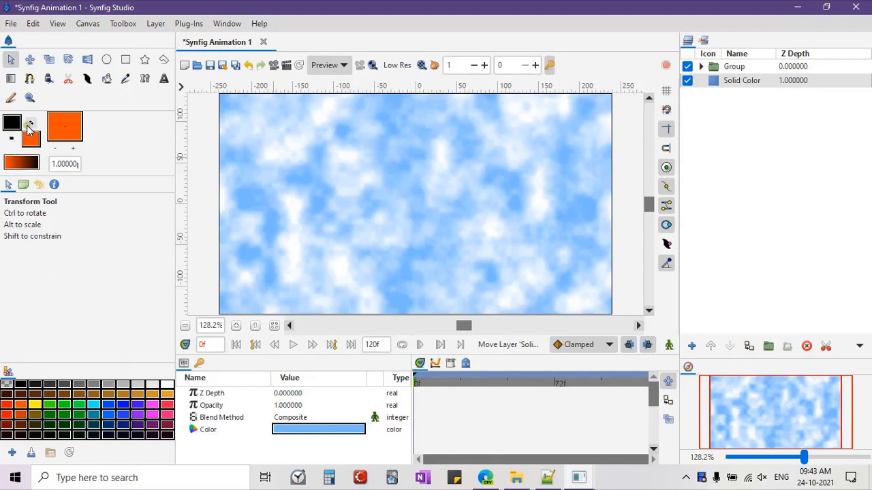
{"action": "mouse_move", "coordinate": [12, 125]}
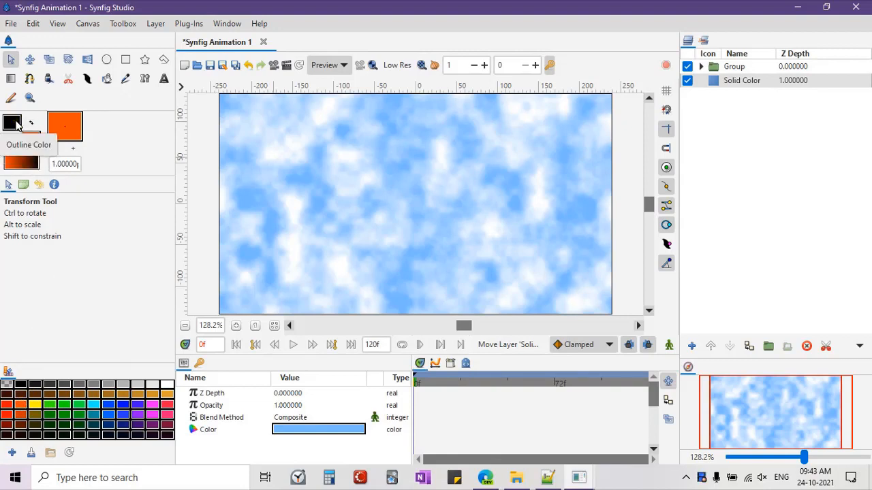
{"action": "left_click", "coordinate": [31, 121]}
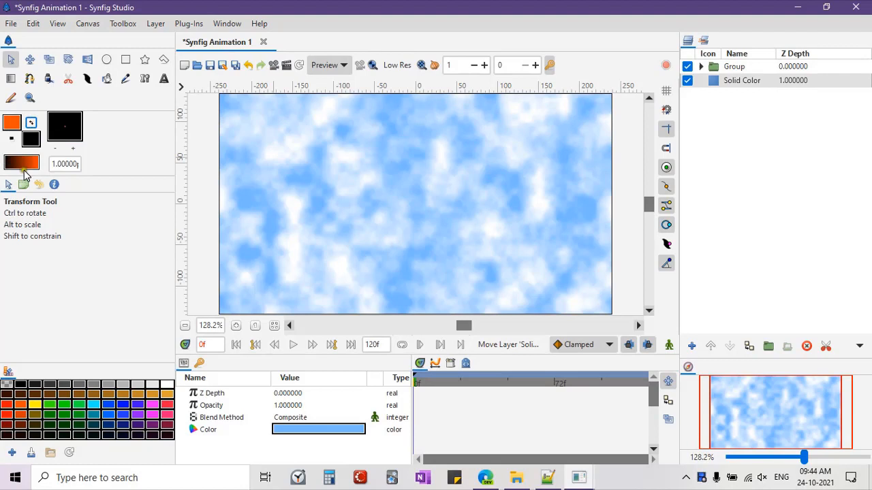
{"action": "left_click", "coordinate": [32, 121]}
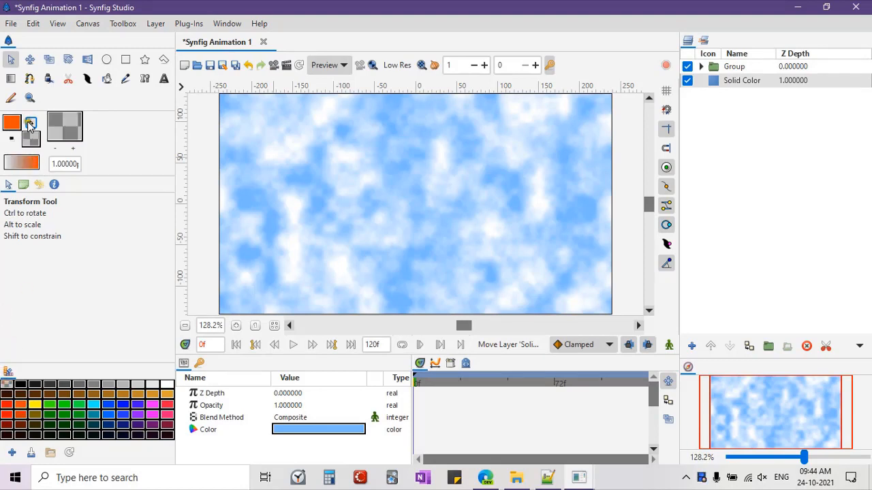
{"action": "left_click", "coordinate": [31, 121]}
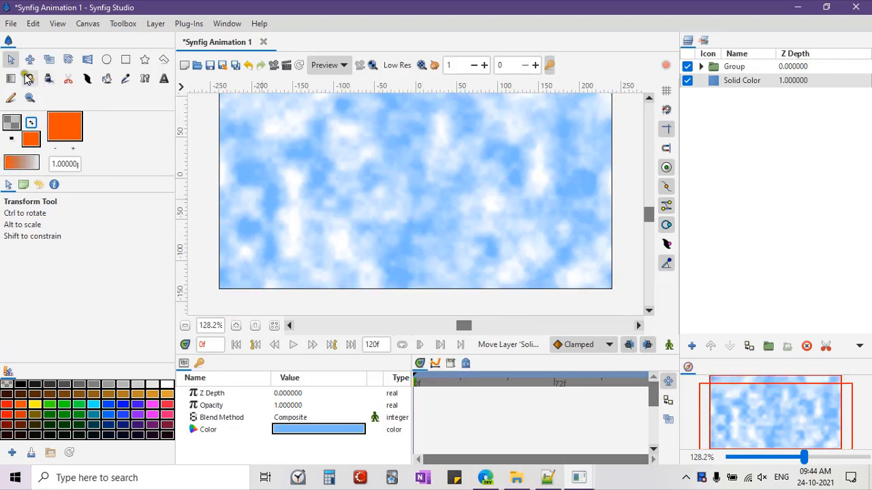
{"action": "left_click", "coordinate": [11, 78]}
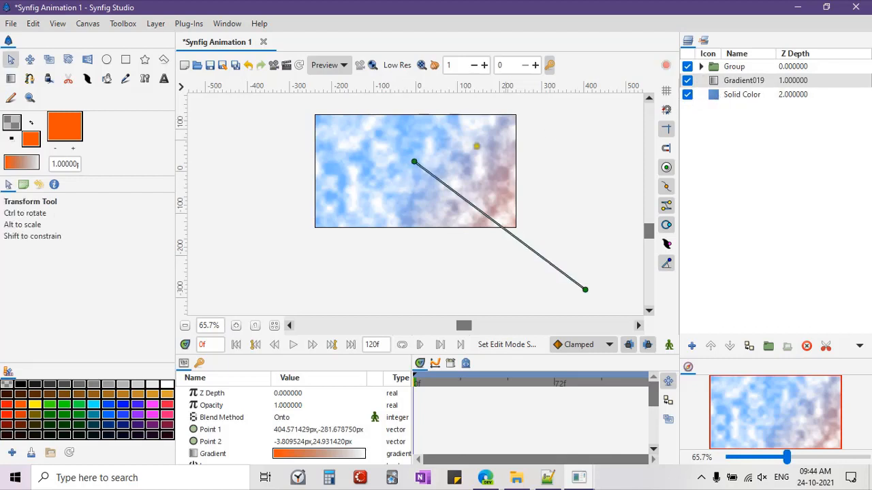
- Move the gradient's start point and set its Blend Method to Overlay
{"action": "left_click_drag", "start_coordinate": [413, 162], "coordinate": [420, 132]}
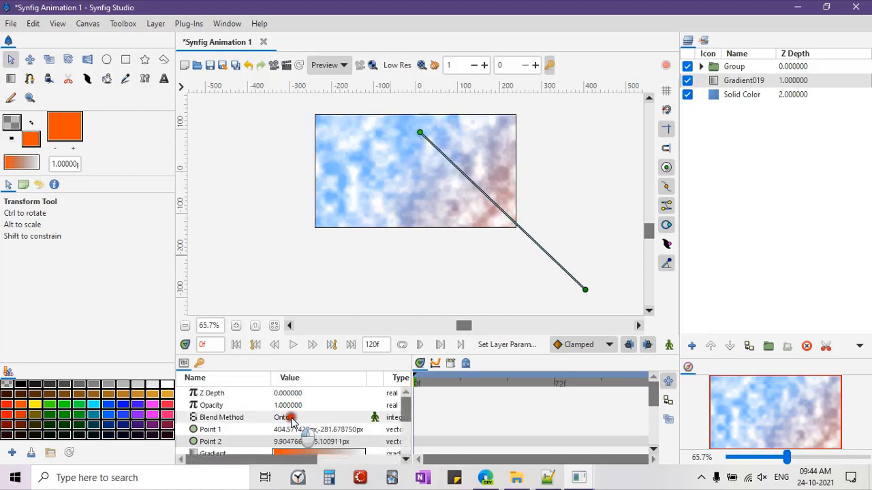
{"action": "left_click", "coordinate": [318, 417]}
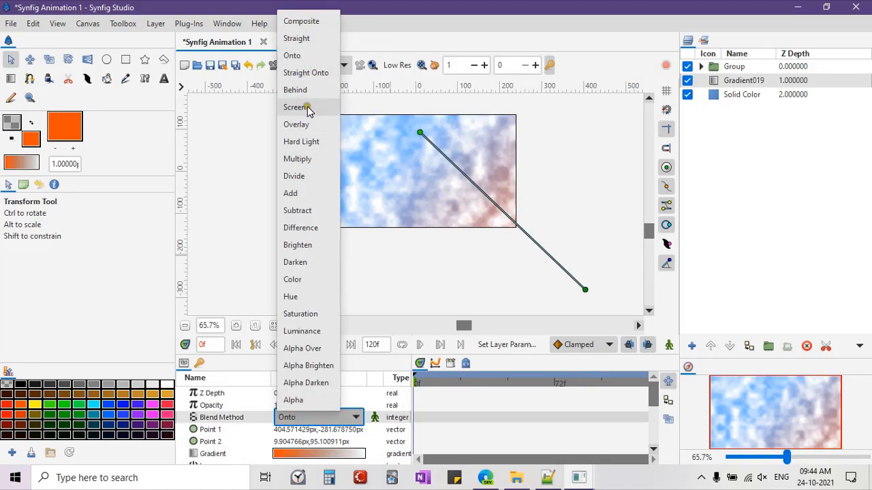
{"action": "left_click", "coordinate": [296, 124]}
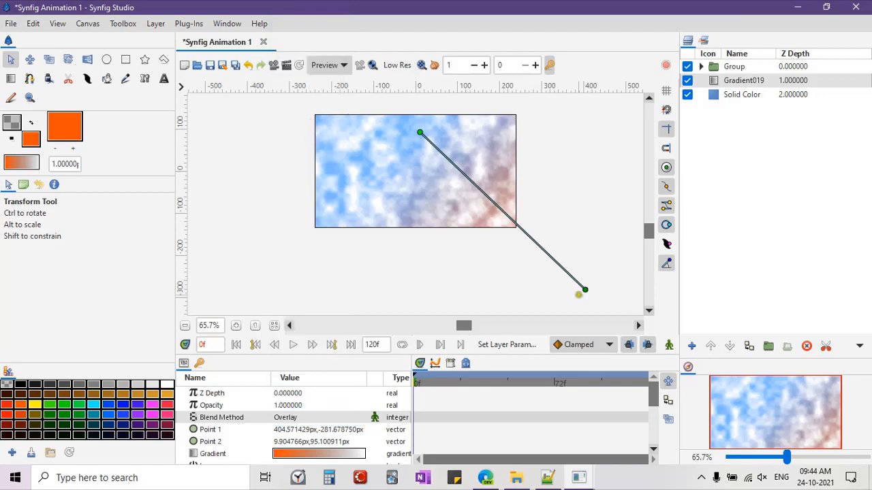
- Raise the gradient layer to the top and drag its end past the bottom-right corner
{"action": "left_click_drag", "start_coordinate": [584, 289], "coordinate": [567, 300]}
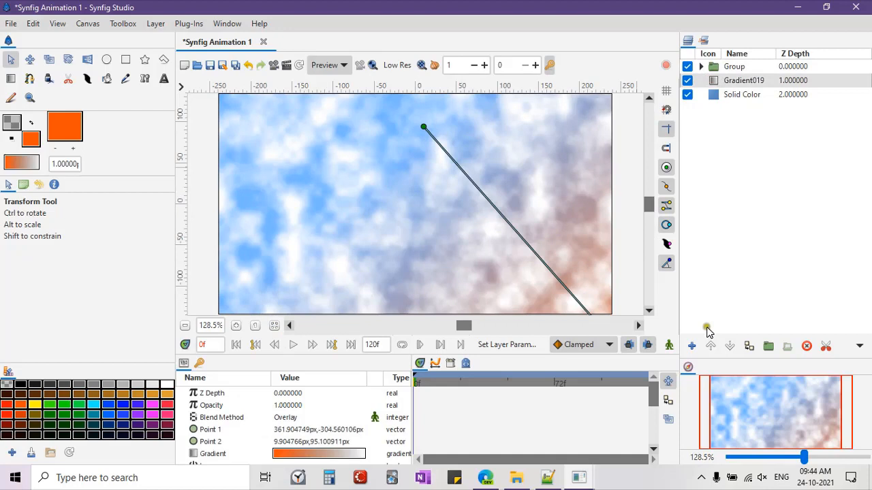
{"action": "left_click", "coordinate": [710, 346]}
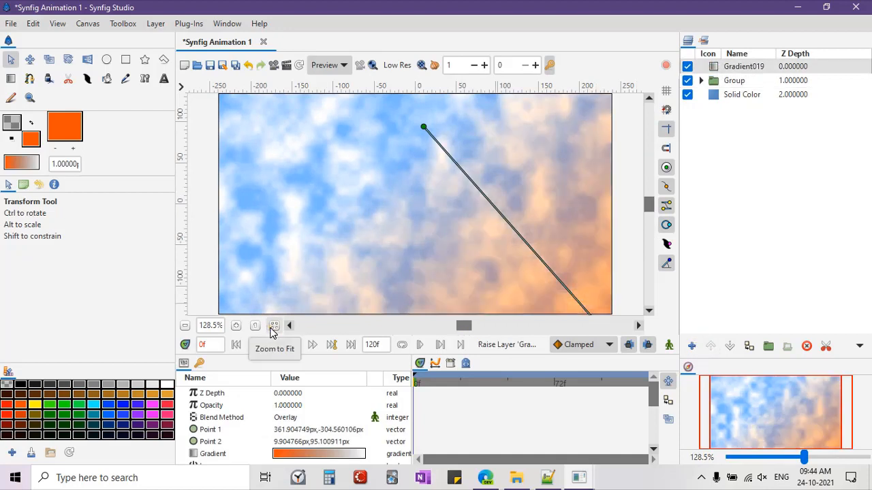
{"action": "left_click", "coordinate": [274, 326]}
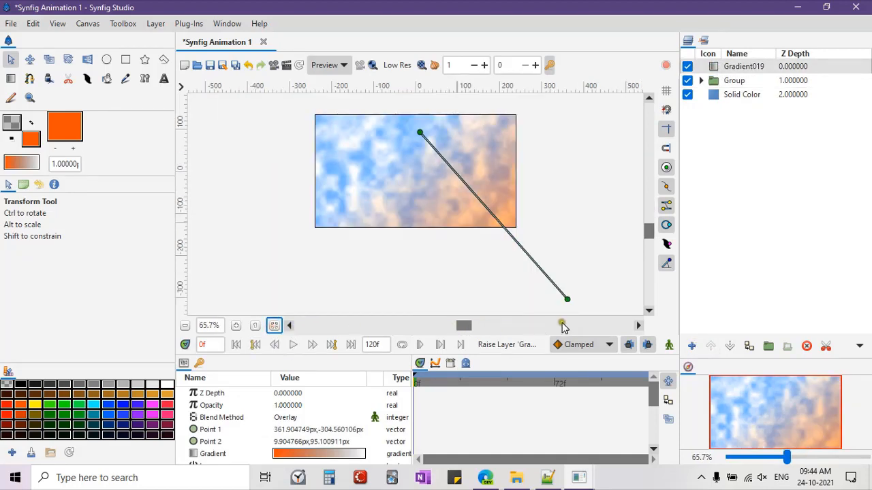
{"action": "left_click_drag", "start_coordinate": [567, 299], "coordinate": [615, 309]}
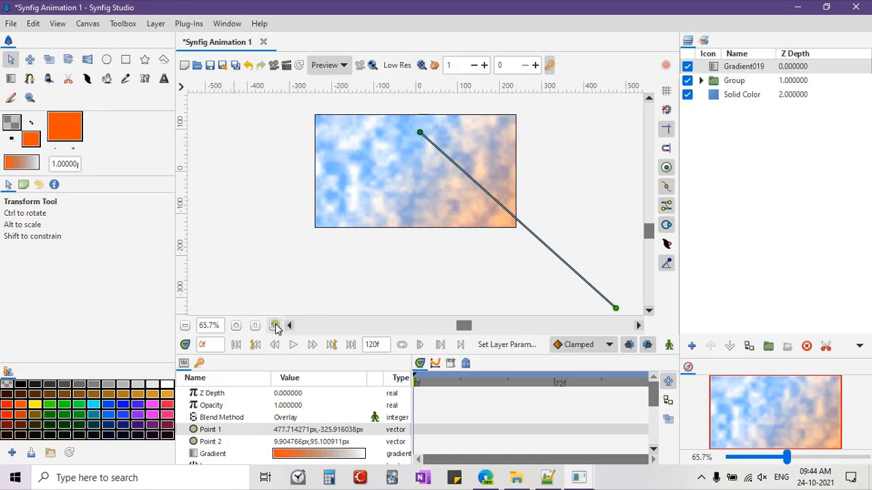
{"action": "left_click", "coordinate": [274, 325]}
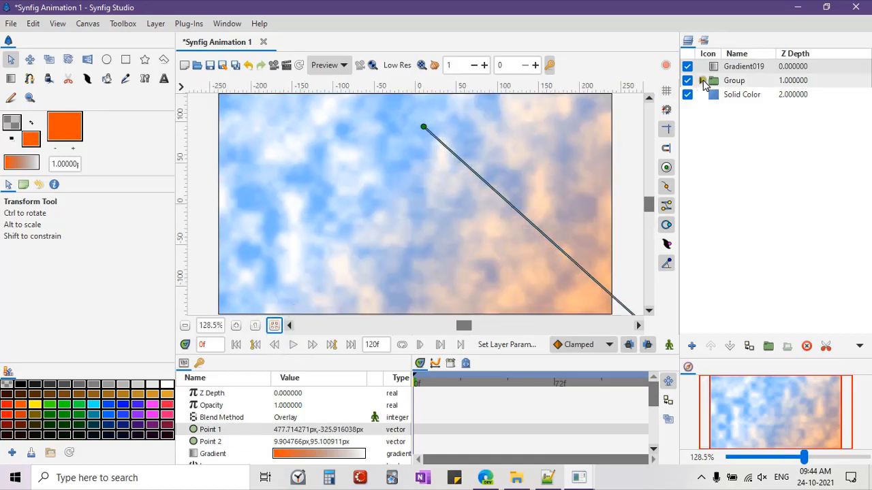
- Expand the cloud Group and drag the Noise Gradient's Size handle to enlarge the clouds
{"action": "left_click", "coordinate": [702, 80]}
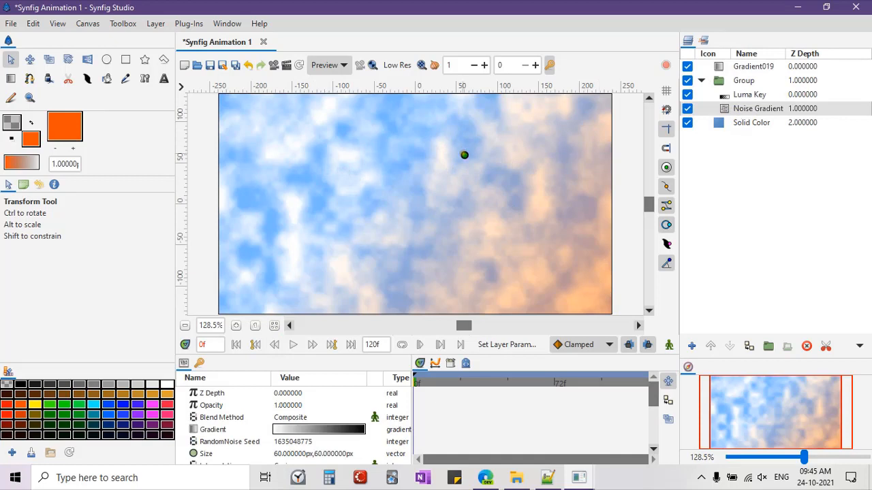
{"action": "left_click_drag", "start_coordinate": [463, 155], "coordinate": [497, 130]}
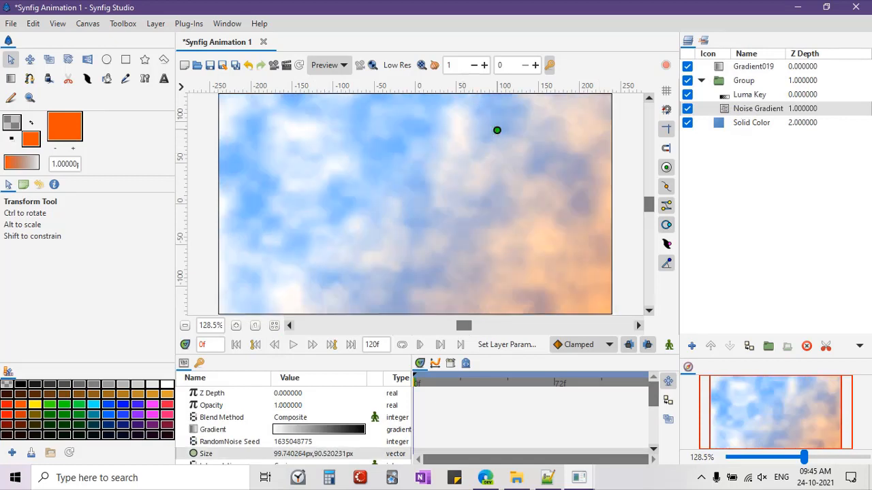
{"action": "left_click_drag", "start_coordinate": [497, 131], "coordinate": [523, 103]}
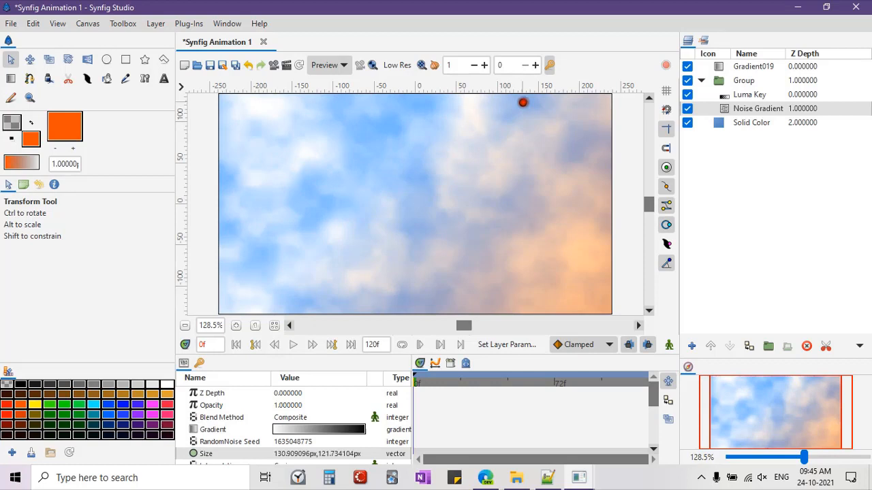
{"action": "left_click_drag", "start_coordinate": [523, 102], "coordinate": [524, 91]}
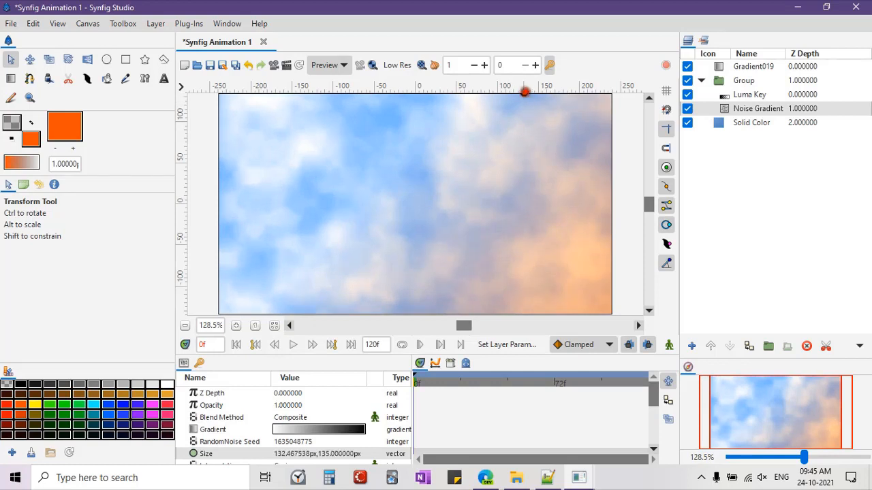